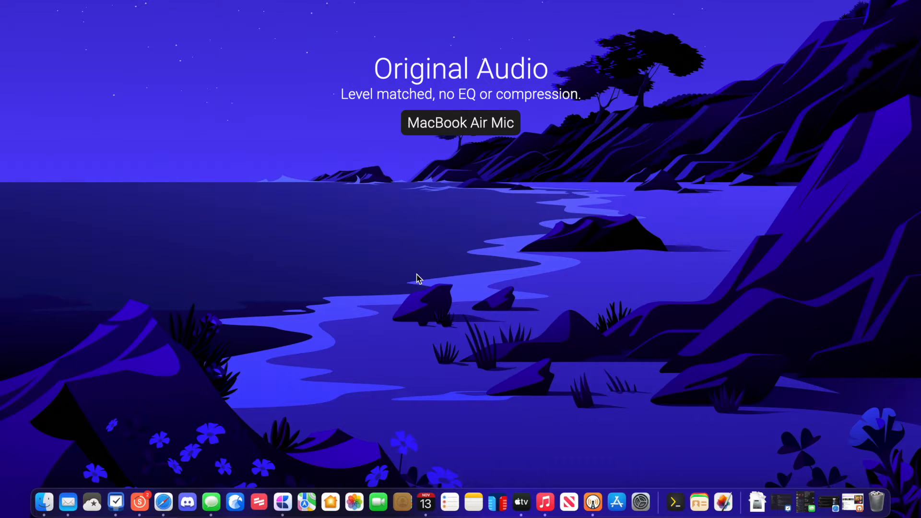
Bring up the Command-Tab app switcher and move the highlight onto Music
{"action": "key", "text": "cmd+tab"}
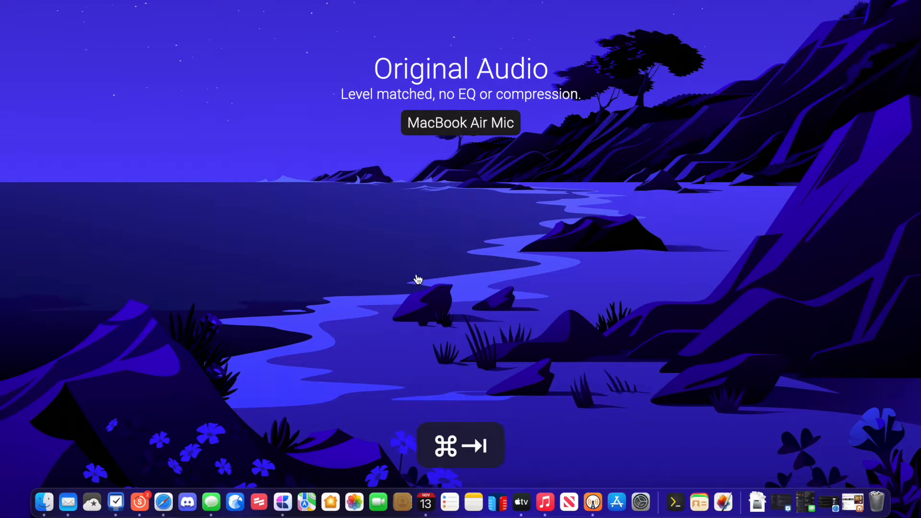
{"action": "key", "text": "cmd+tab"}
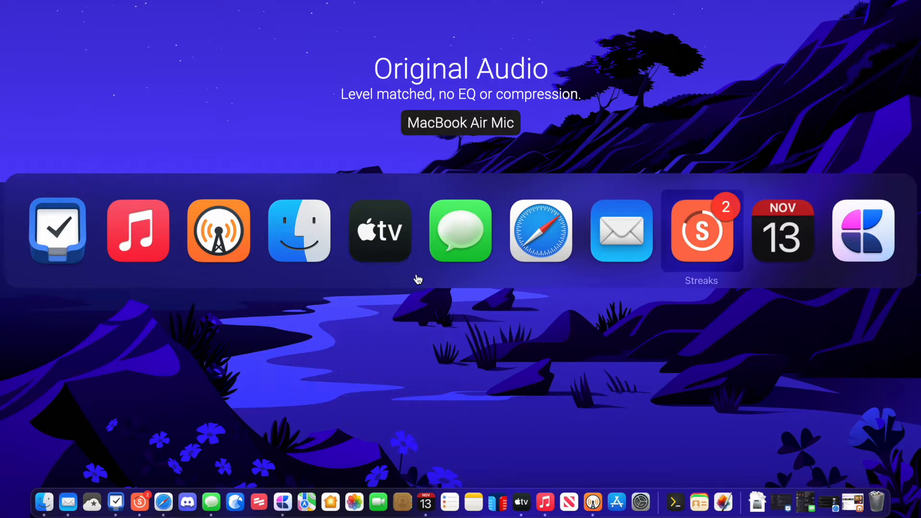
{"action": "mouse_move", "coordinate": [56, 230]}
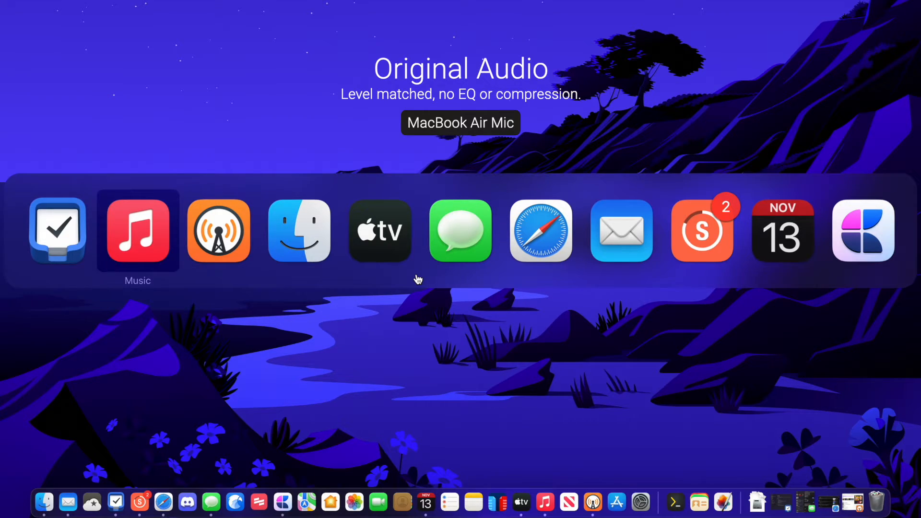
{"action": "key", "text": "cmd+tab"}
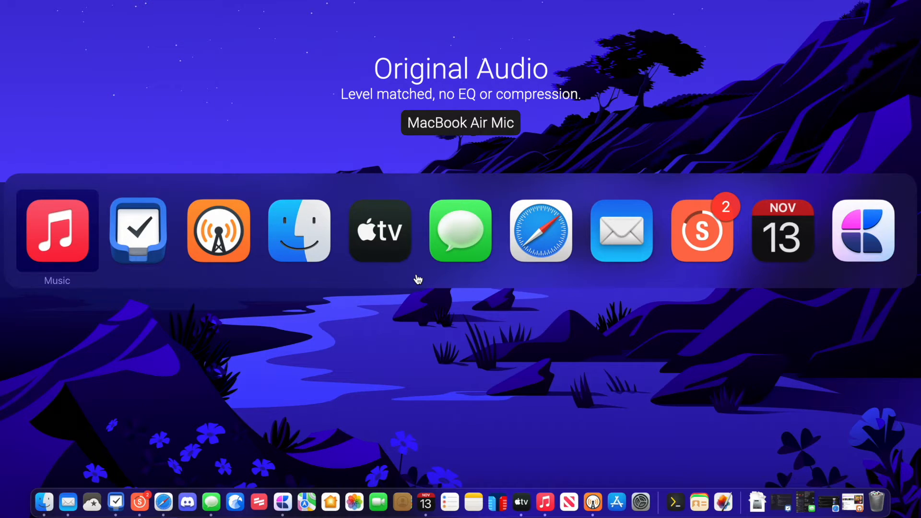
Select Overcast as the highlighted app in the switcher
{"action": "left_click", "coordinate": [57, 229]}
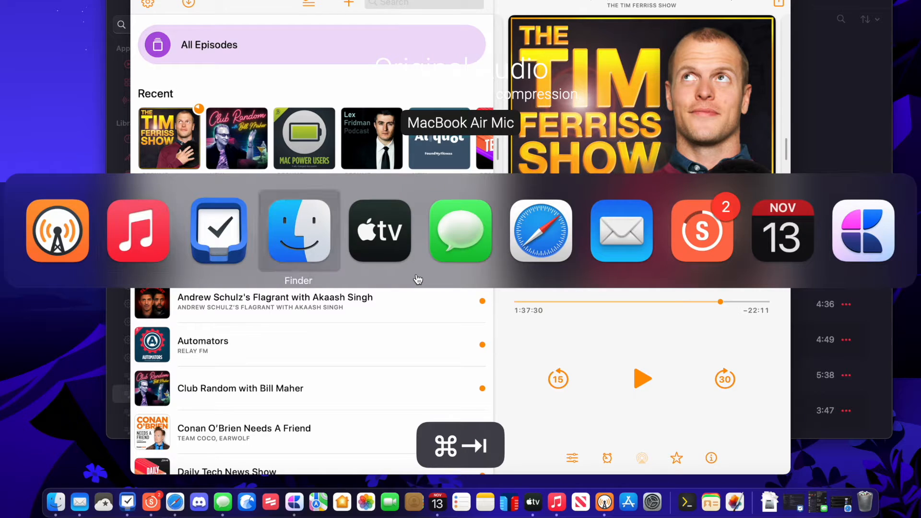
{"action": "left_click", "coordinate": [380, 229]}
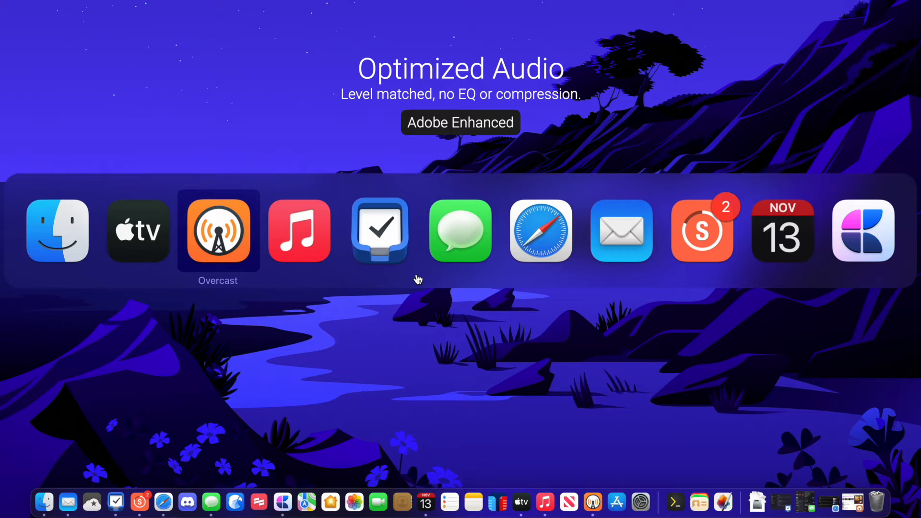
Advance the switcher highlight to the next running app
{"action": "key", "text": "cmd+tab"}
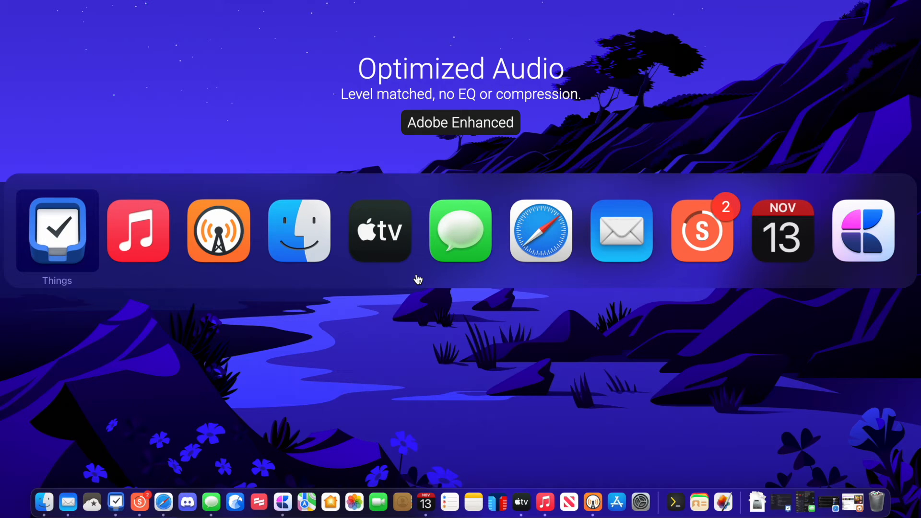
{"action": "mouse_move", "coordinate": [218, 229]}
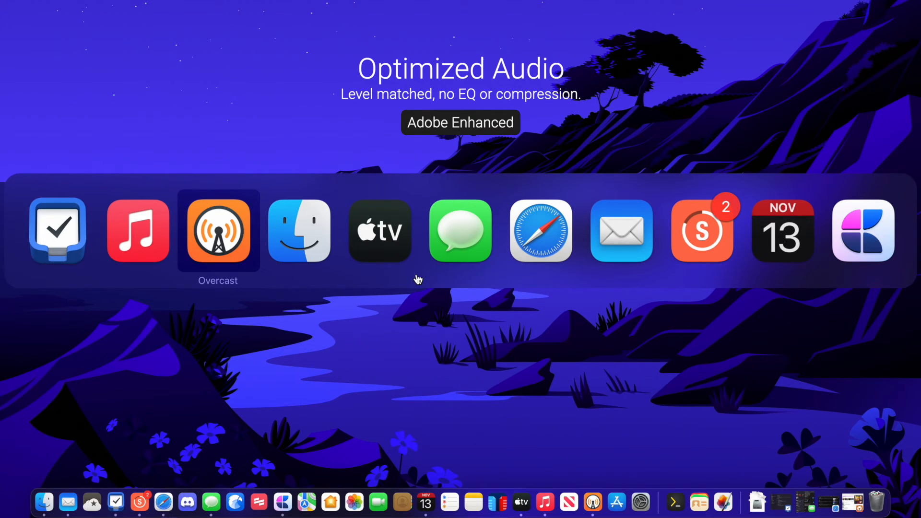
{"action": "mouse_move", "coordinate": [420, 278]}
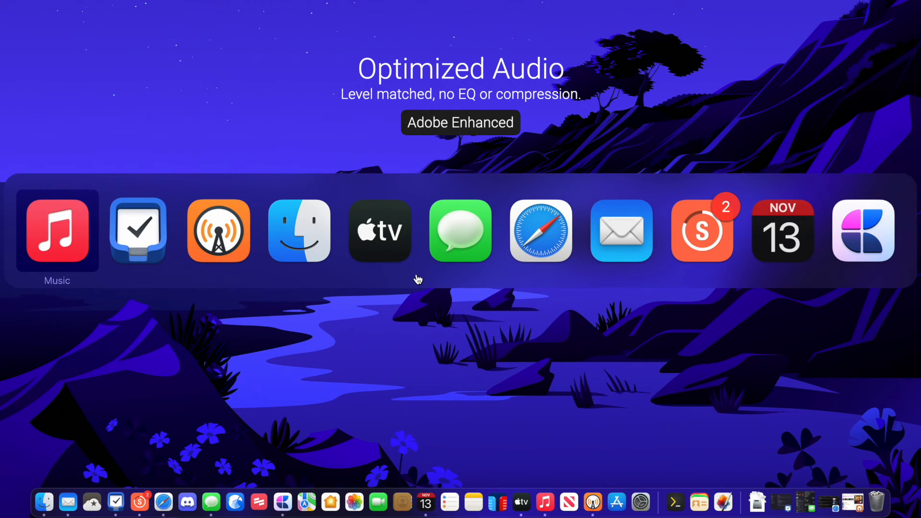
Bring Music's November 6th, 2022 playlist window to the front, then reopen the switcher
{"action": "left_click", "coordinate": [57, 229]}
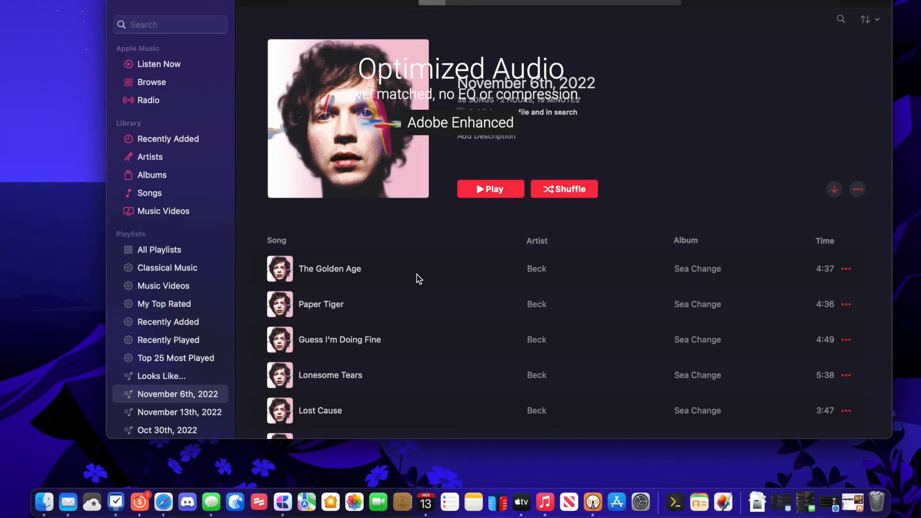
{"action": "key", "text": "cmd+tab"}
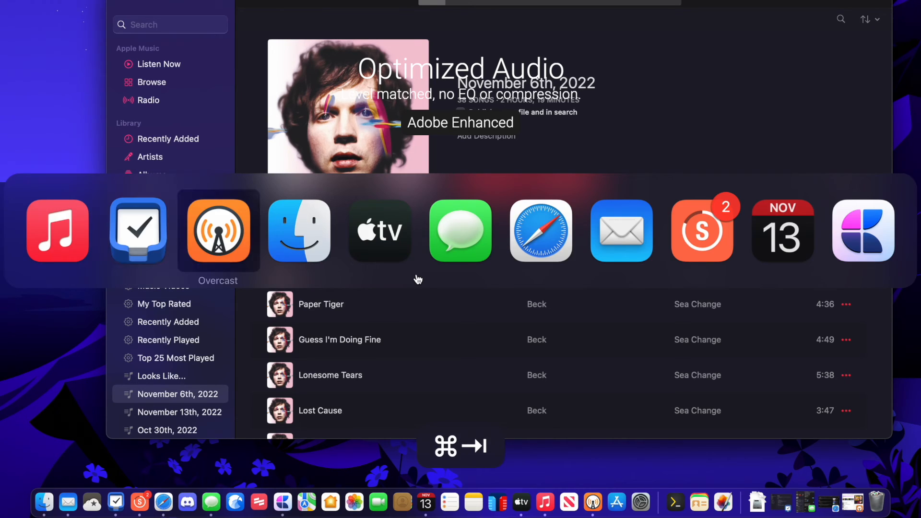